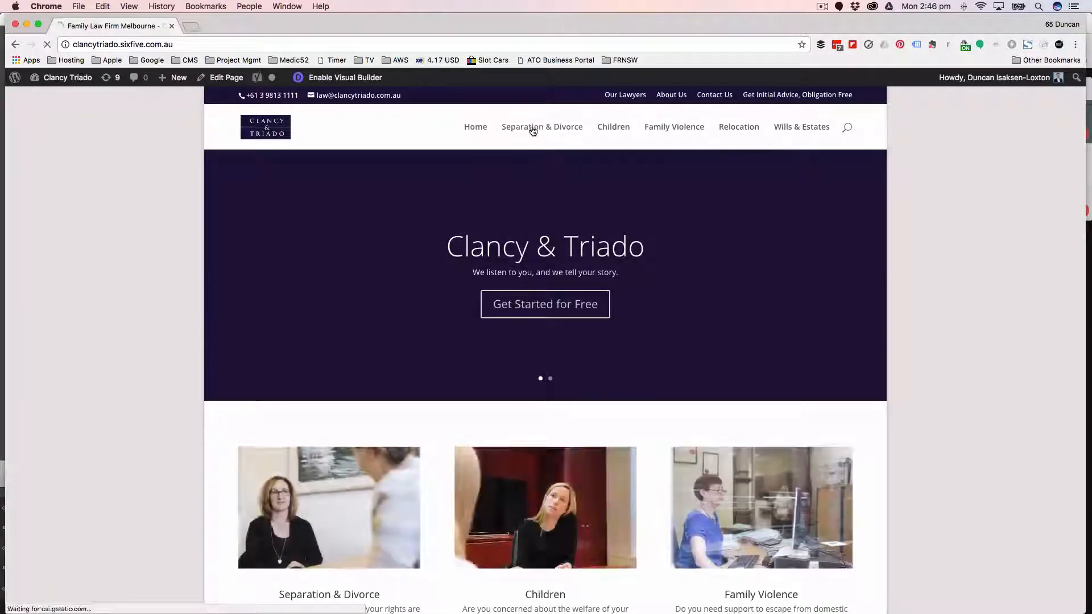
# From the Separation & Divorce page, start a new page via the admin bar's + New > Page
pyautogui.click(541, 126)
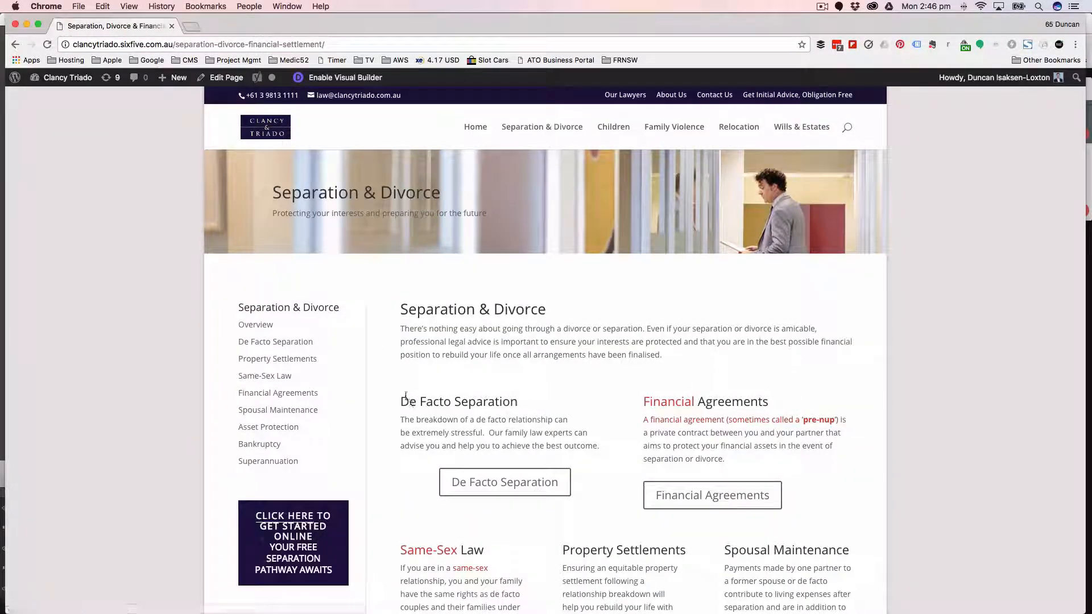
pyautogui.click(177, 77)
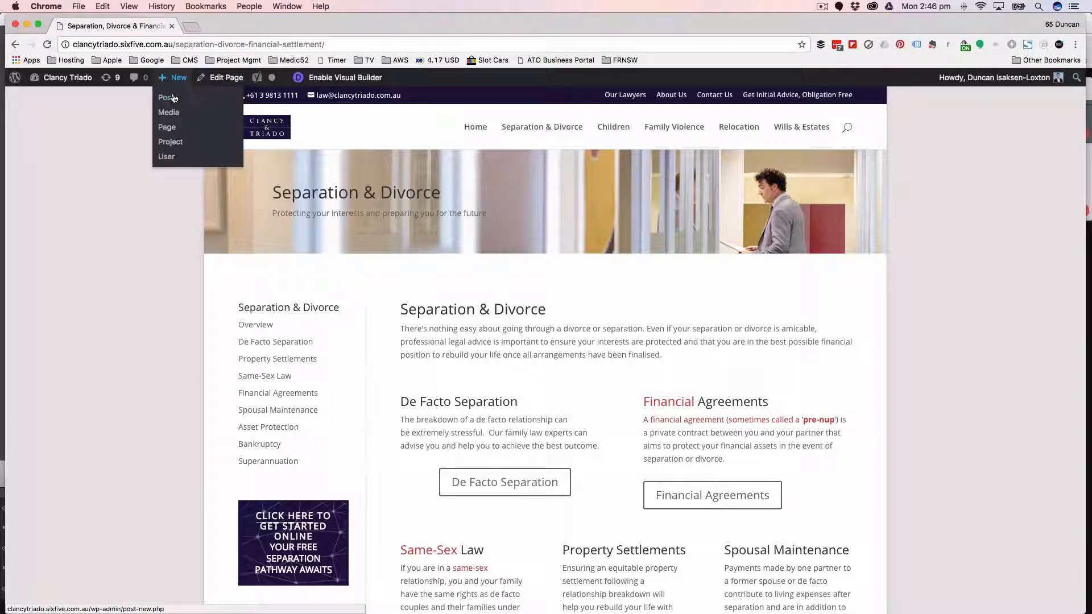
pyautogui.moveTo(169, 112)
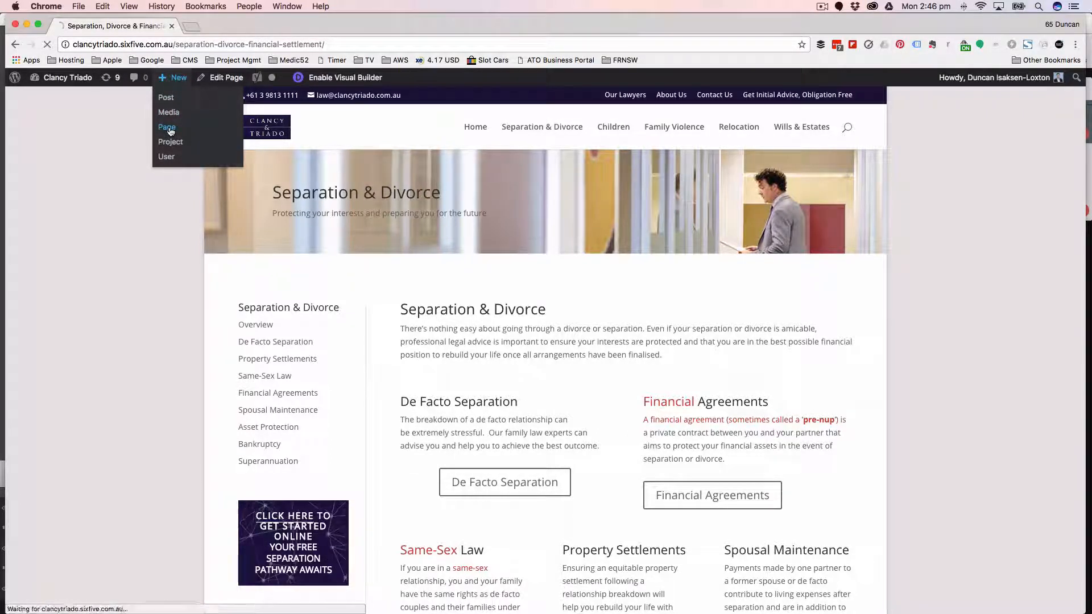
pyautogui.click(166, 126)
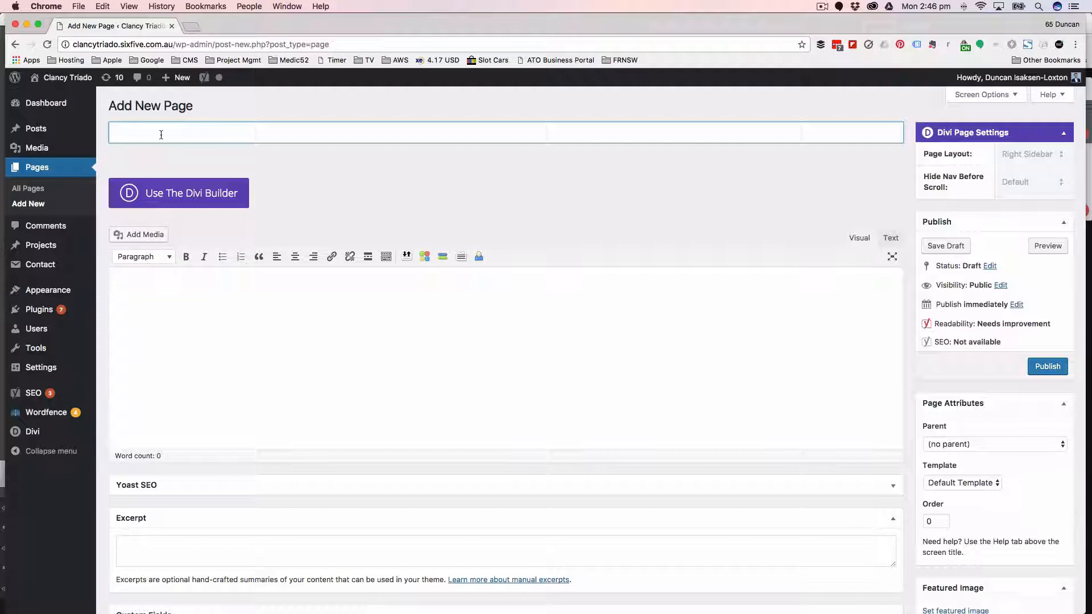
# Title the page 'Divorce' and set its parent to 'Separation, Divorce & Financial Settlement'
pyautogui.write('Divorce')
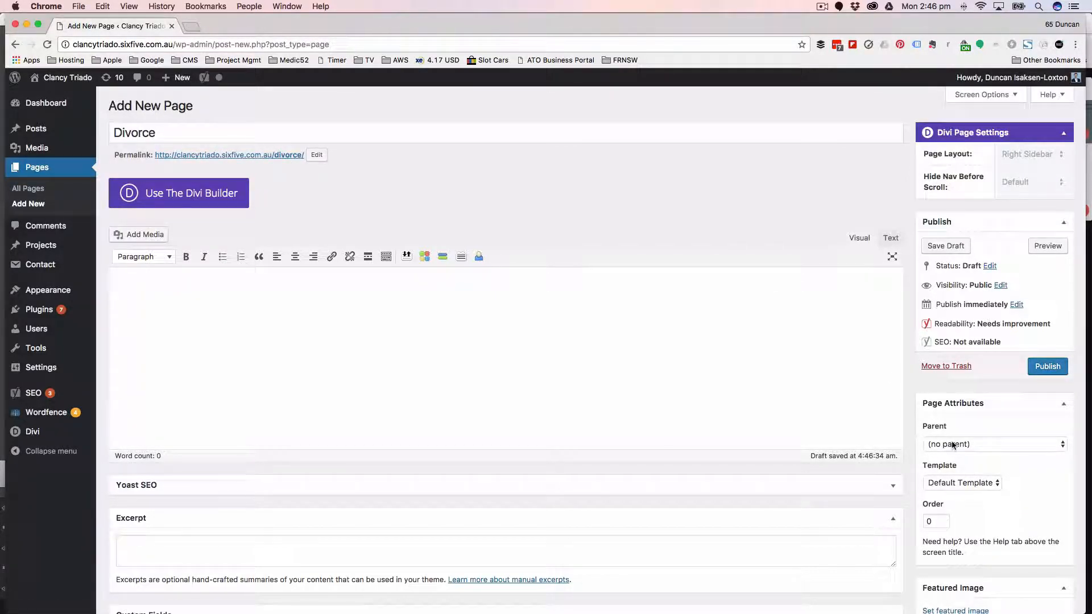
pyautogui.click(994, 444)
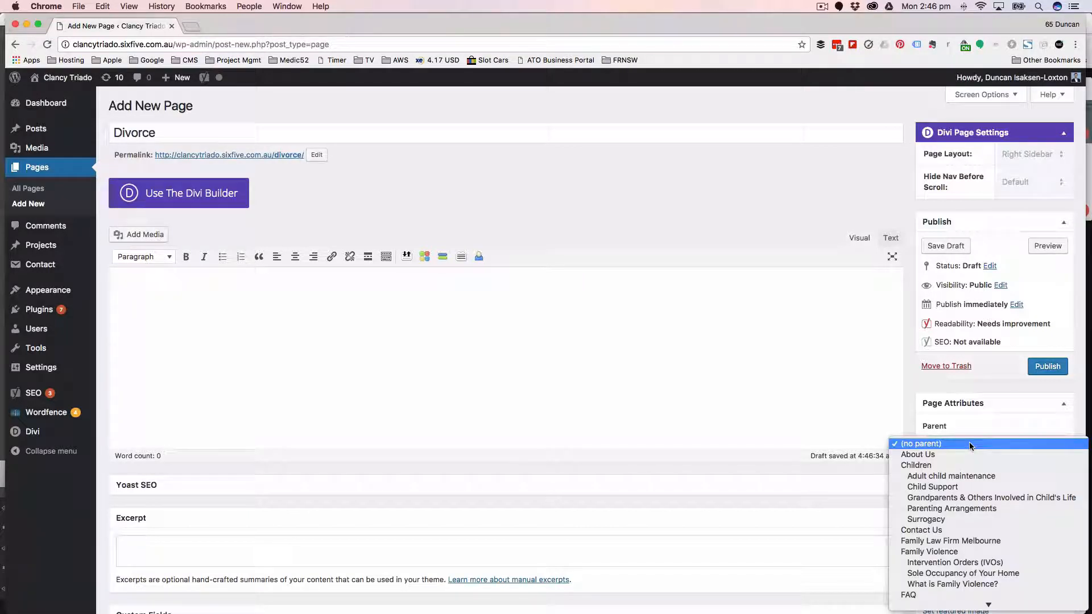
pyautogui.moveTo(931, 487)
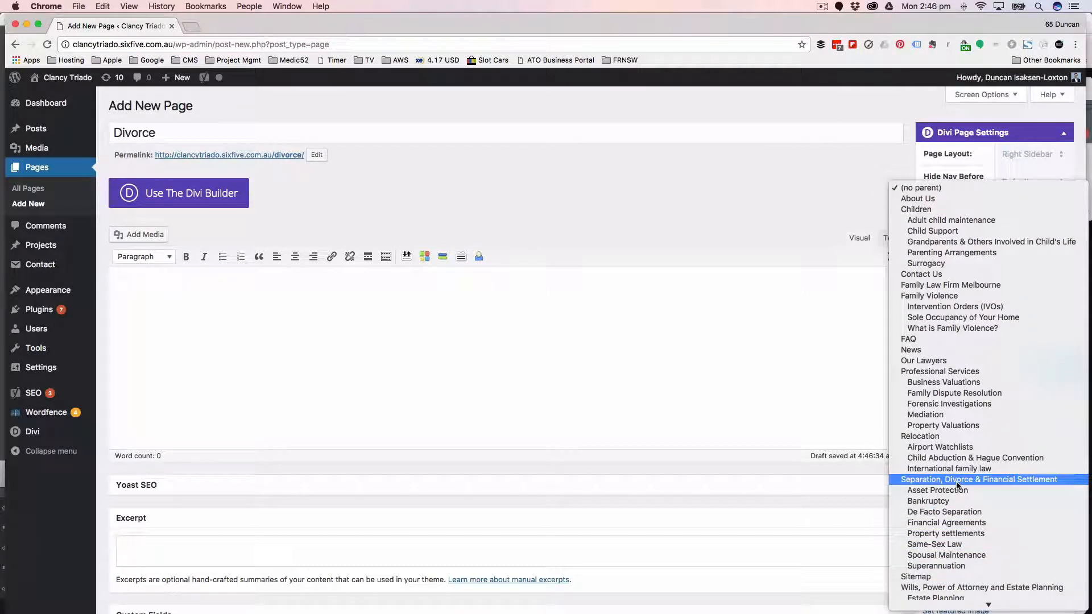
pyautogui.click(978, 479)
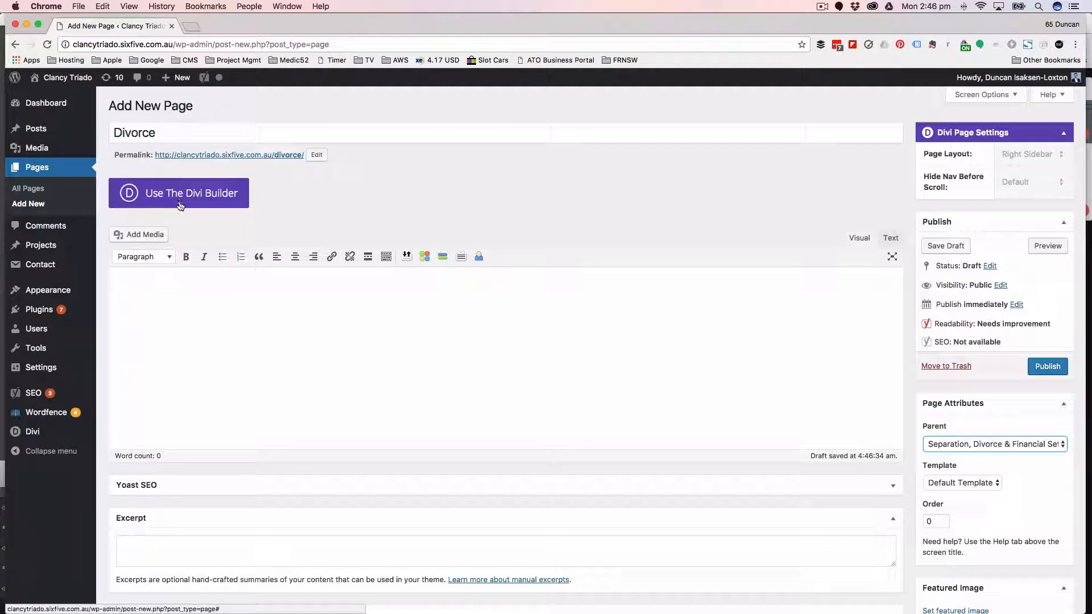
# Enable the Divi Builder on the Divorce page and bring up the Load From Library dialog
pyautogui.click(179, 193)
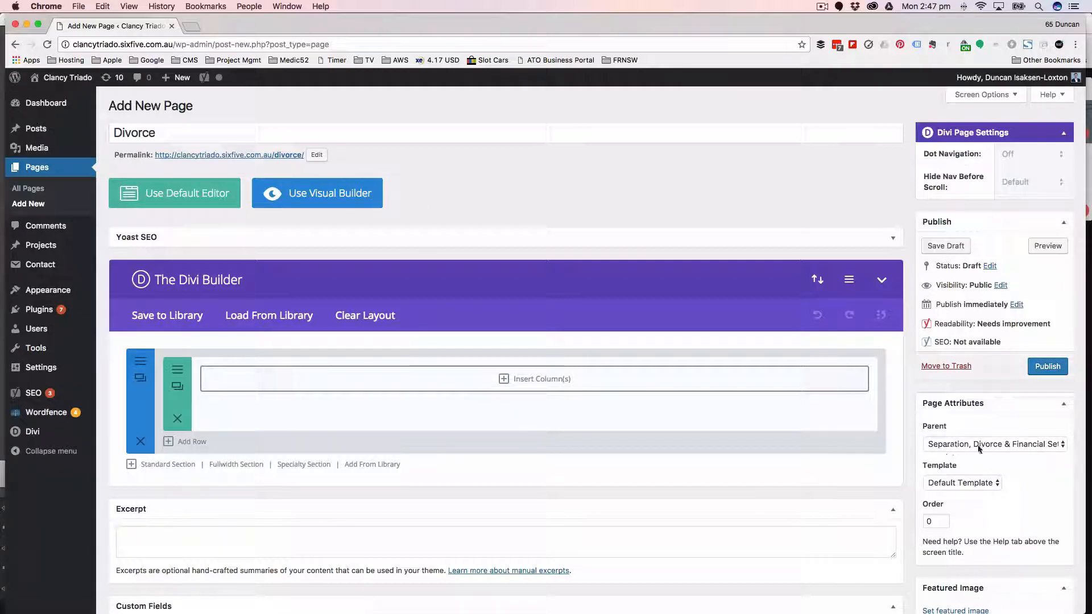
pyautogui.click(269, 315)
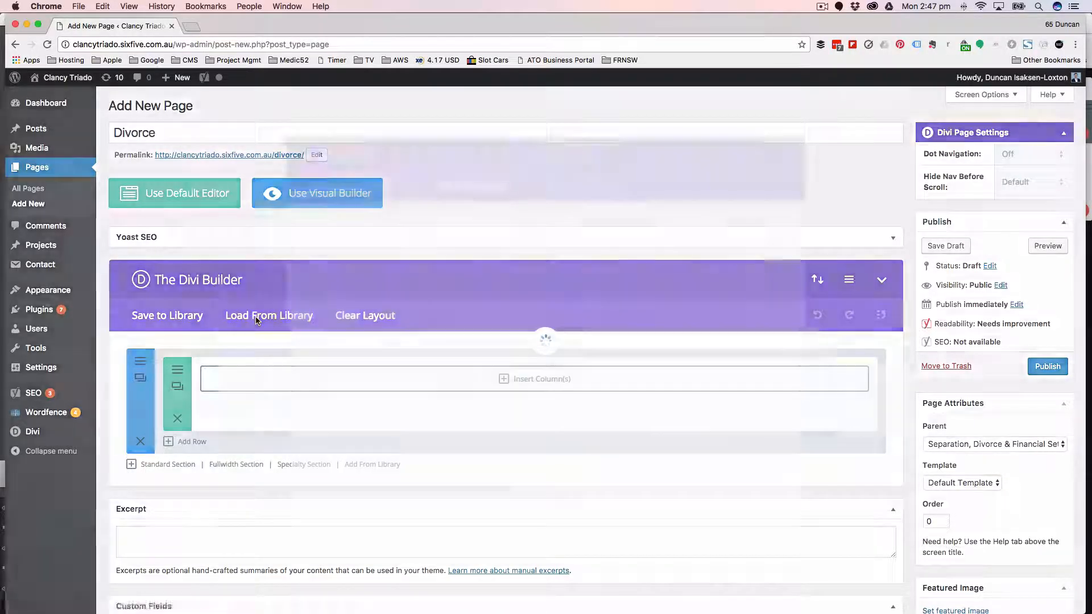
pyautogui.click(268, 315)
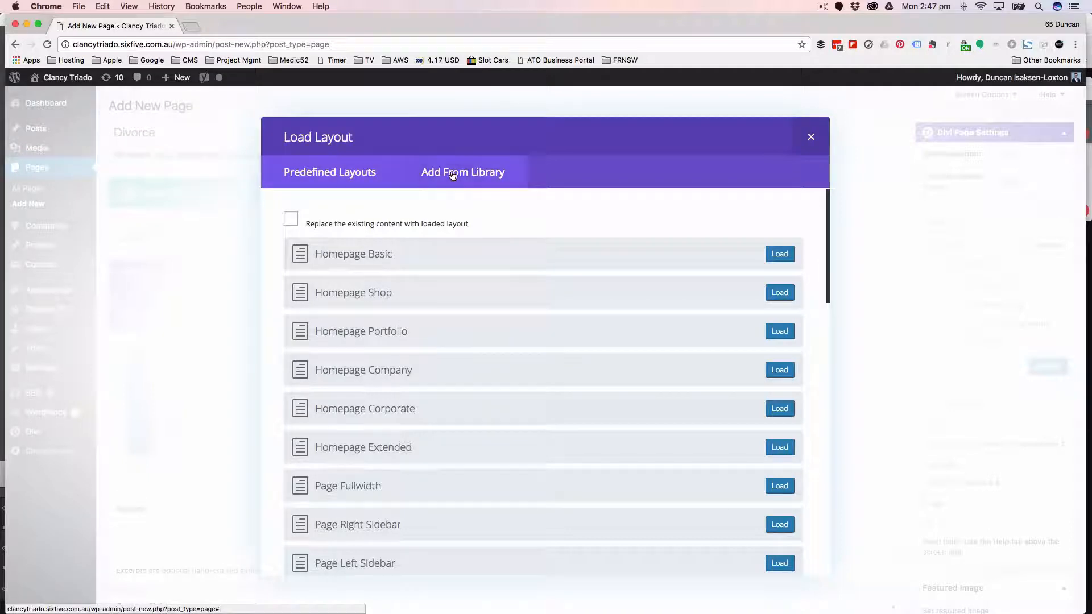
# Load the saved 'Separation & Divorce' layout from the Add From Library list into the page
pyautogui.click(463, 172)
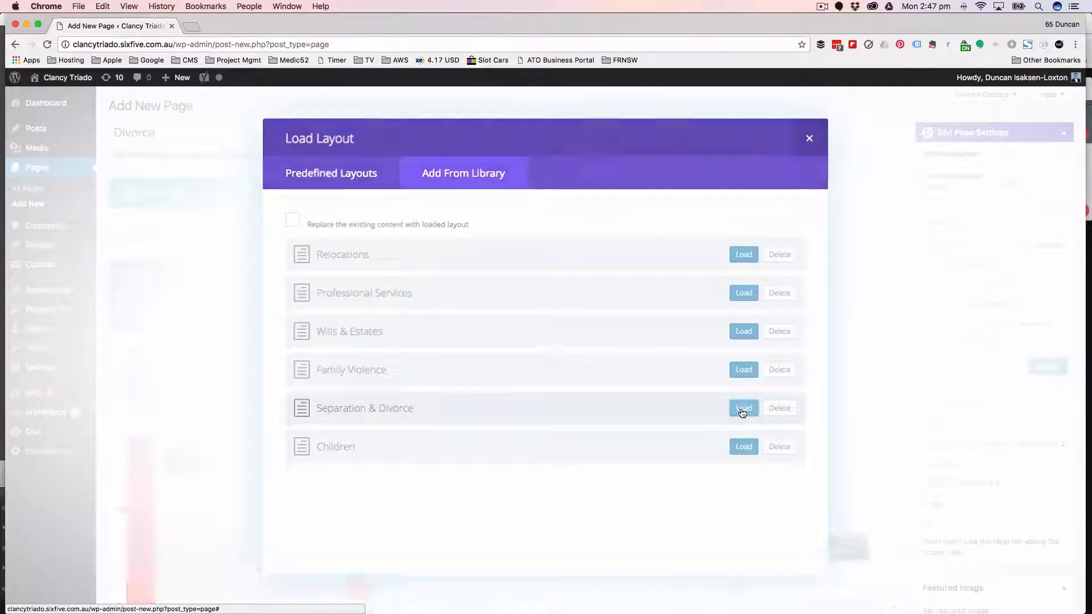
pyautogui.click(743, 407)
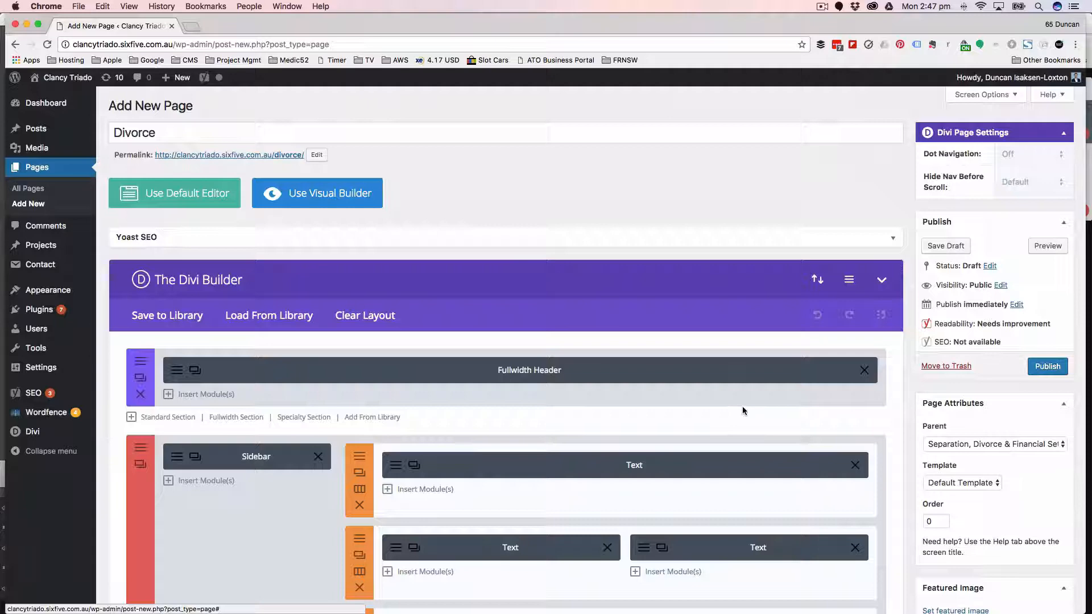
# Scroll through the loaded layout to check its header, sidebar rows and final section
pyautogui.scroll(-3)
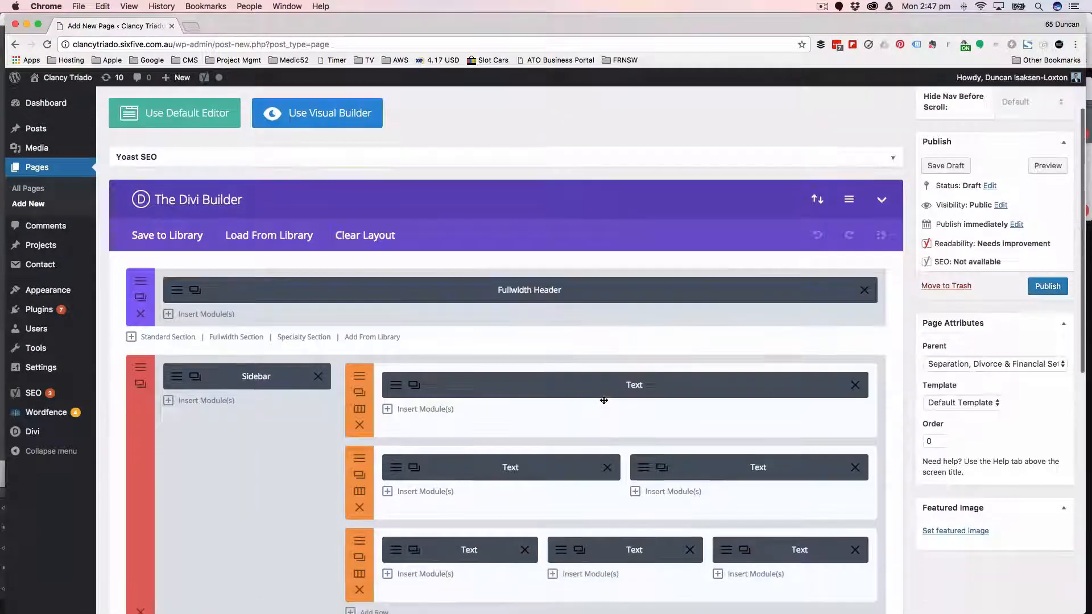
pyautogui.scroll(-3)
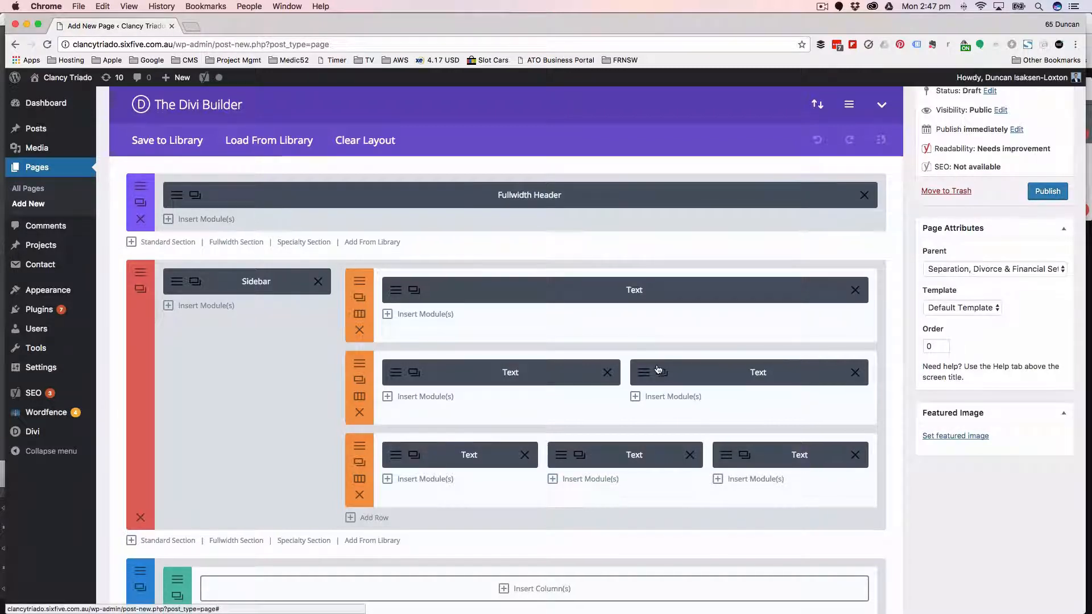
pyautogui.scroll(-3)
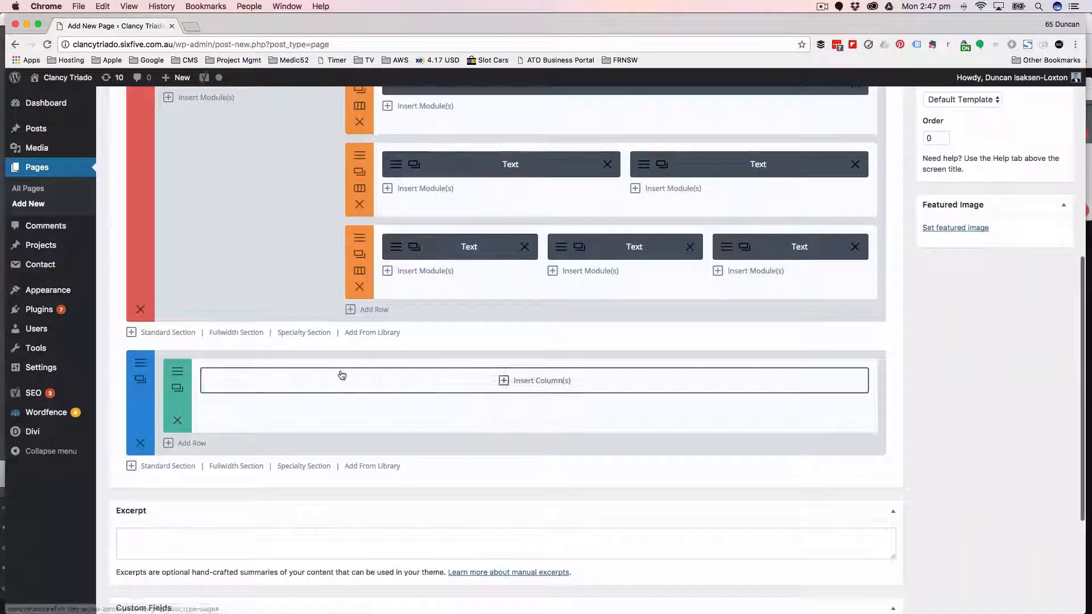
pyautogui.scroll(3)
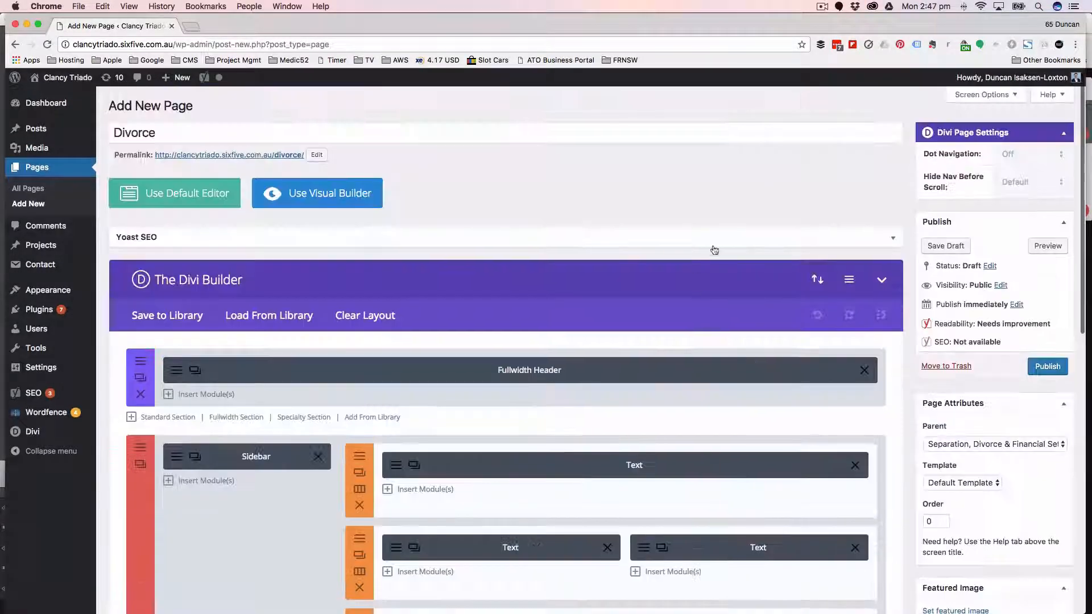
# Publish the Divorce page and view it live on the site
pyautogui.click(1047, 366)
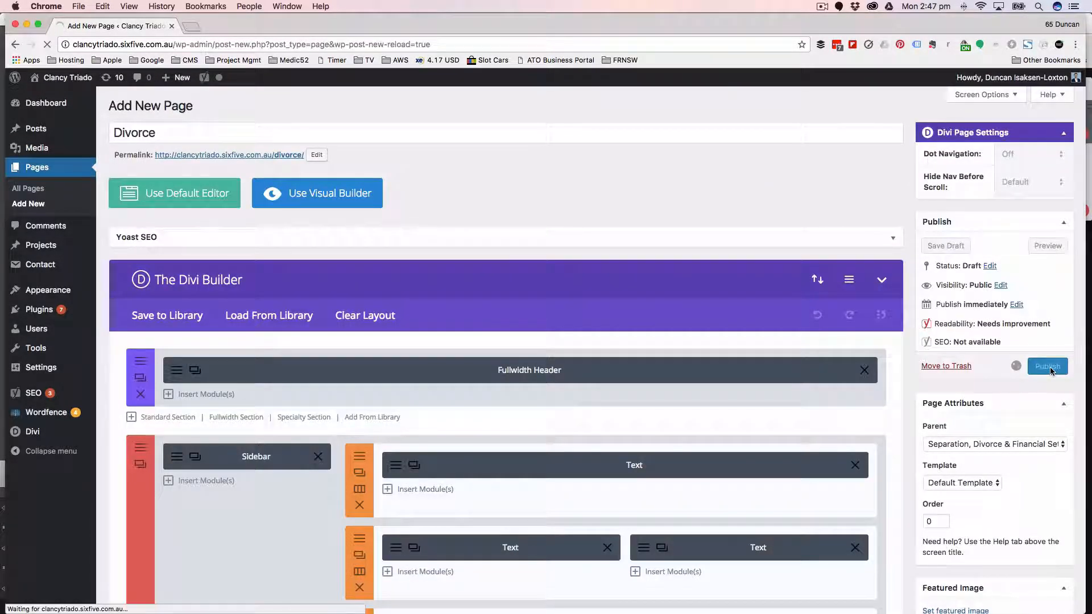
pyautogui.click(1047, 366)
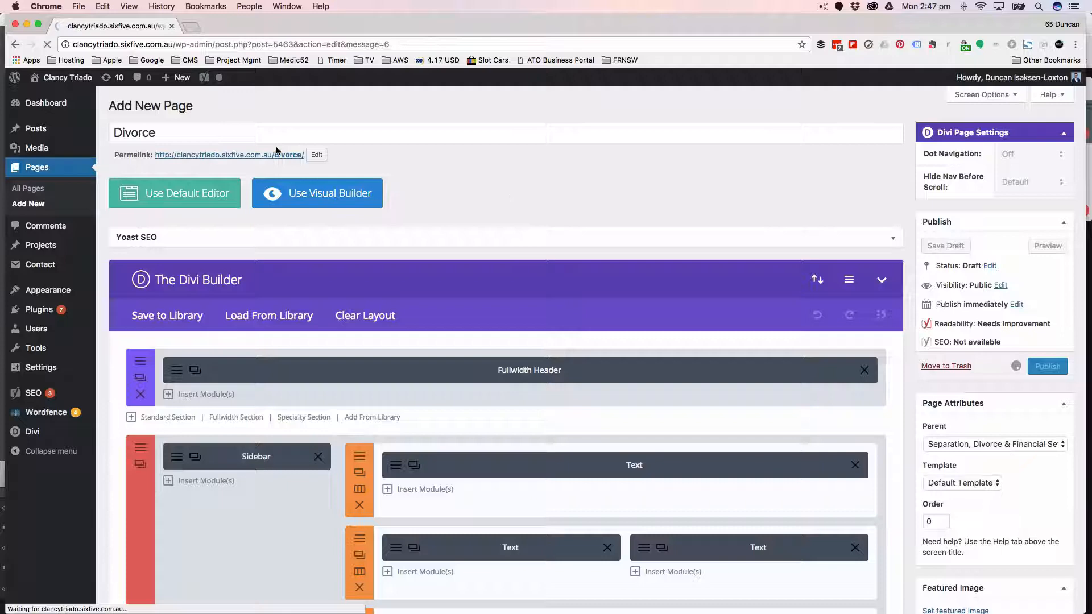
pyautogui.click(1046, 365)
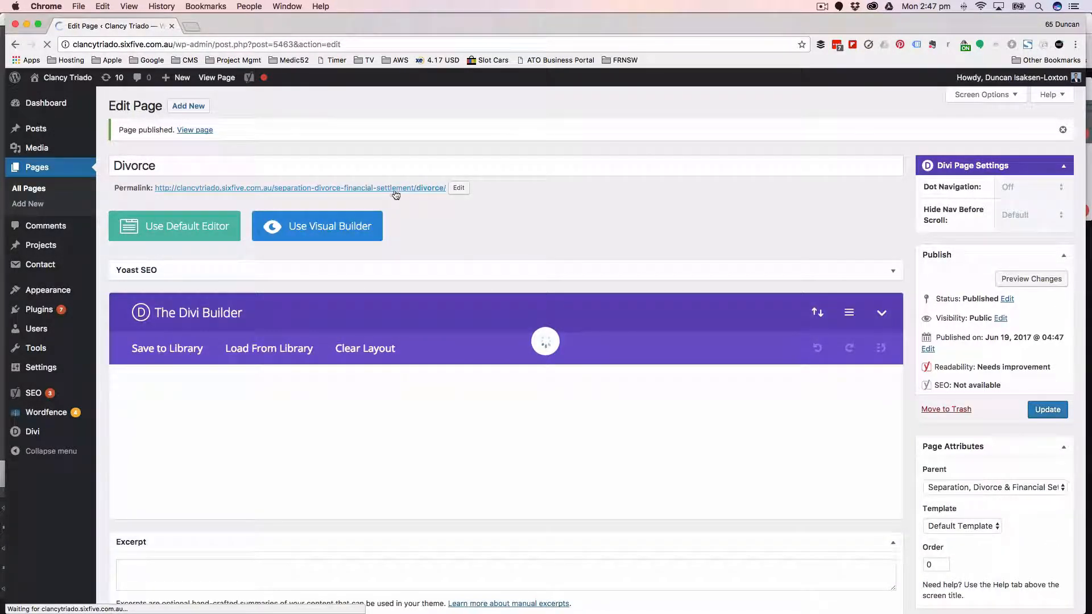
pyautogui.click(194, 129)
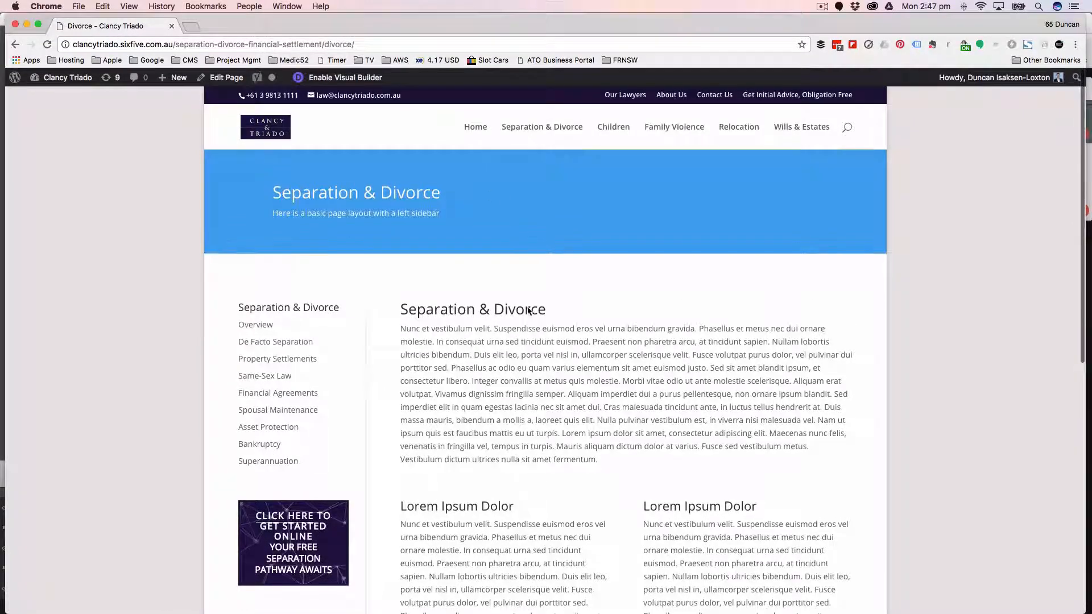
# Go from the live page to the WordPress Menus editor via the admin bar site menu
pyautogui.scroll(-3)
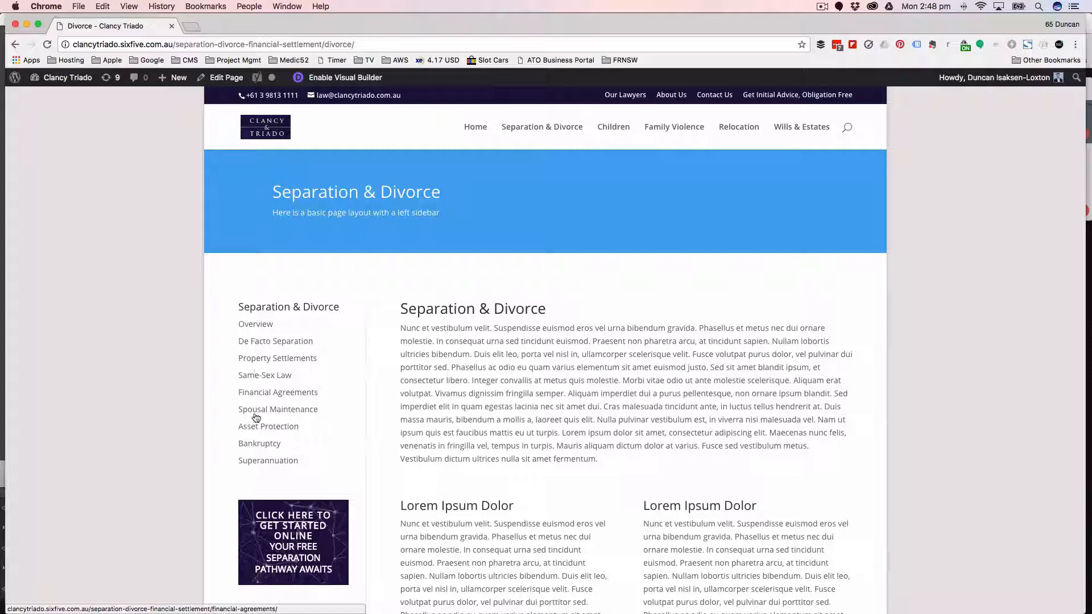
pyautogui.click(67, 77)
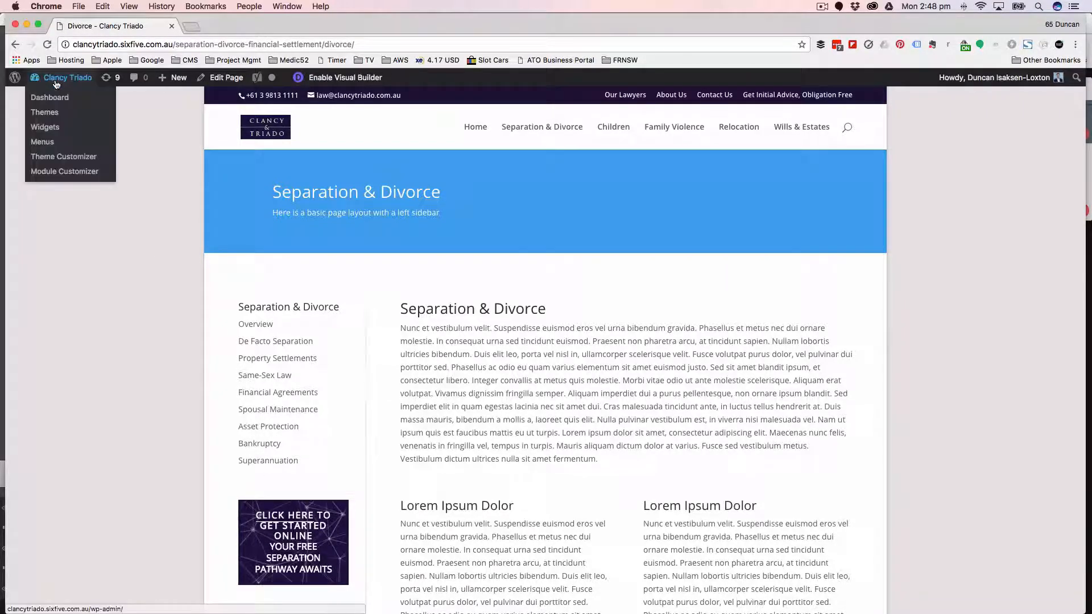
pyautogui.click(42, 142)
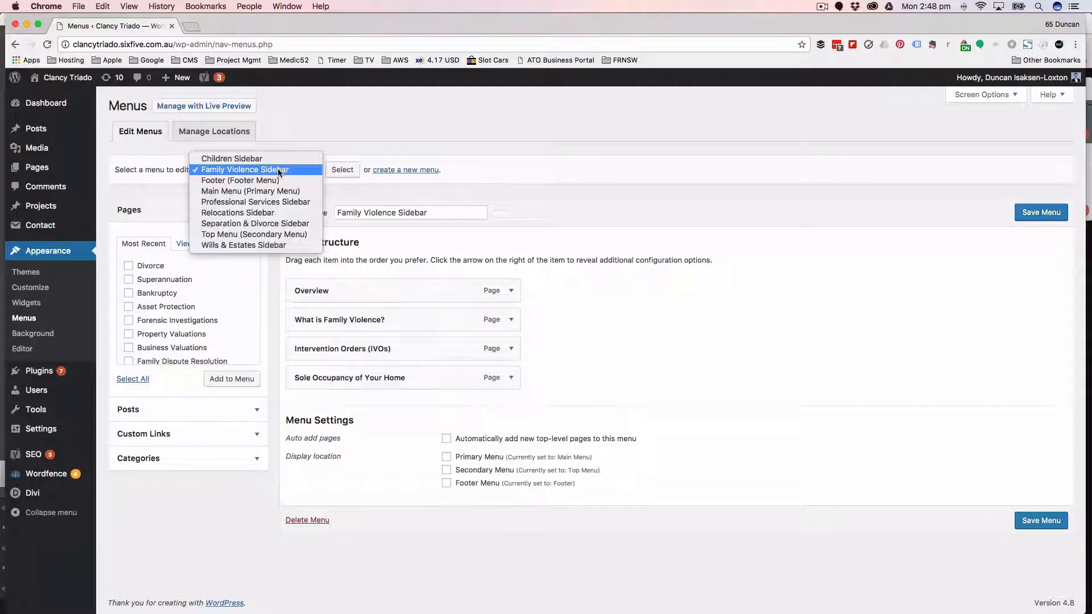
# Load the Separation & Divorce Sidebar menu and tick the new Divorce page for adding
pyautogui.click(244, 169)
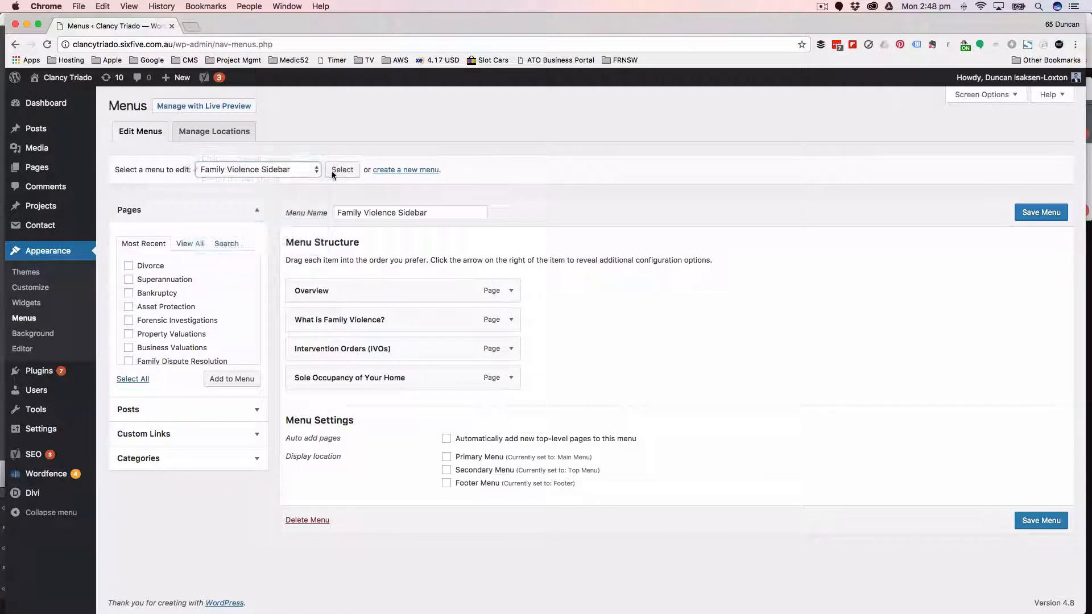
pyautogui.click(342, 170)
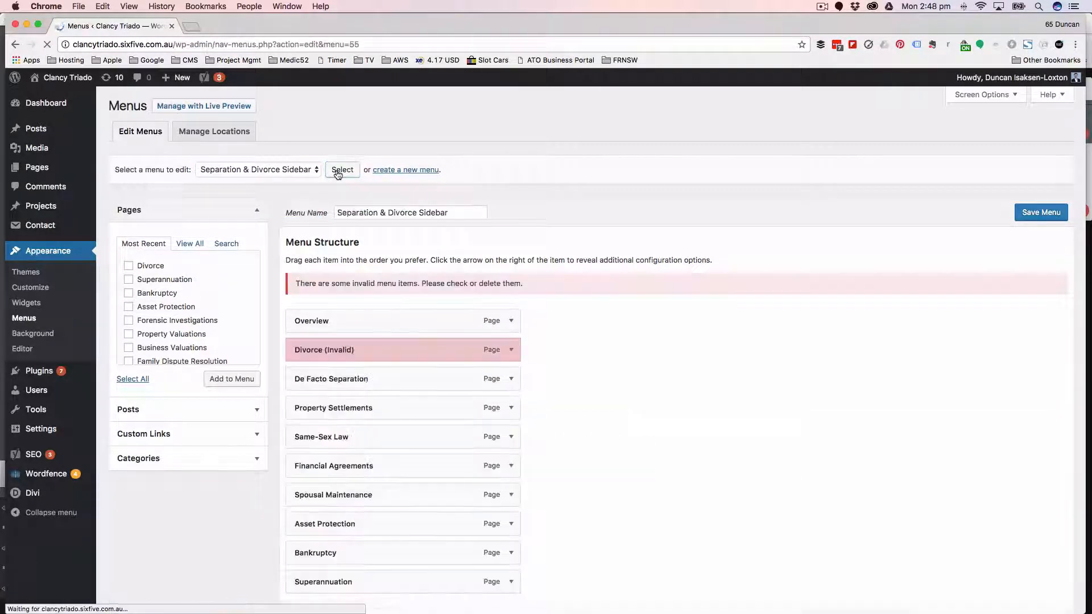
pyautogui.click(129, 265)
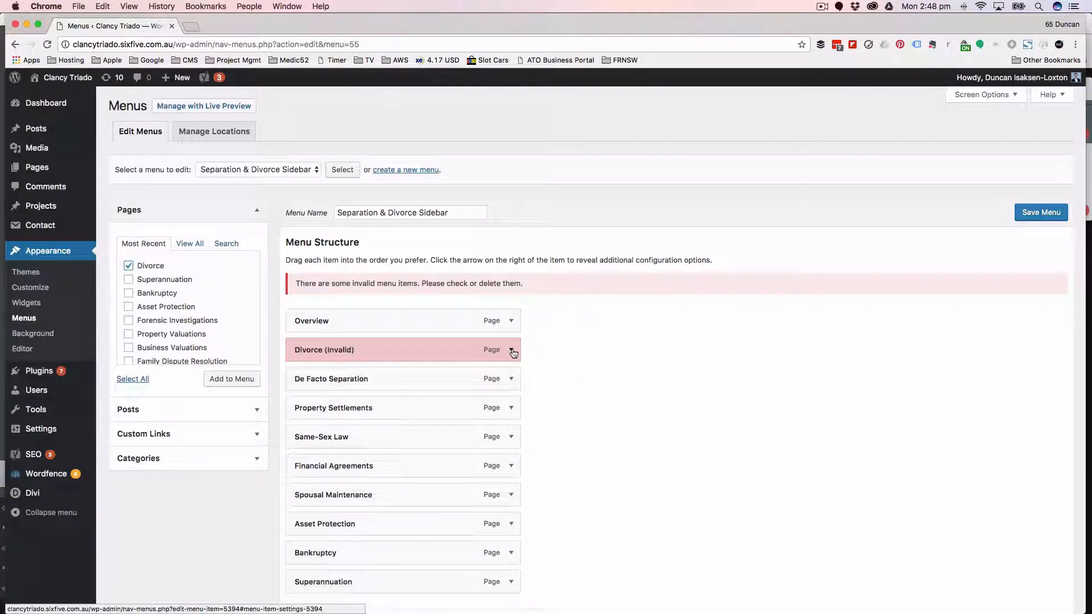
pyautogui.click(511, 350)
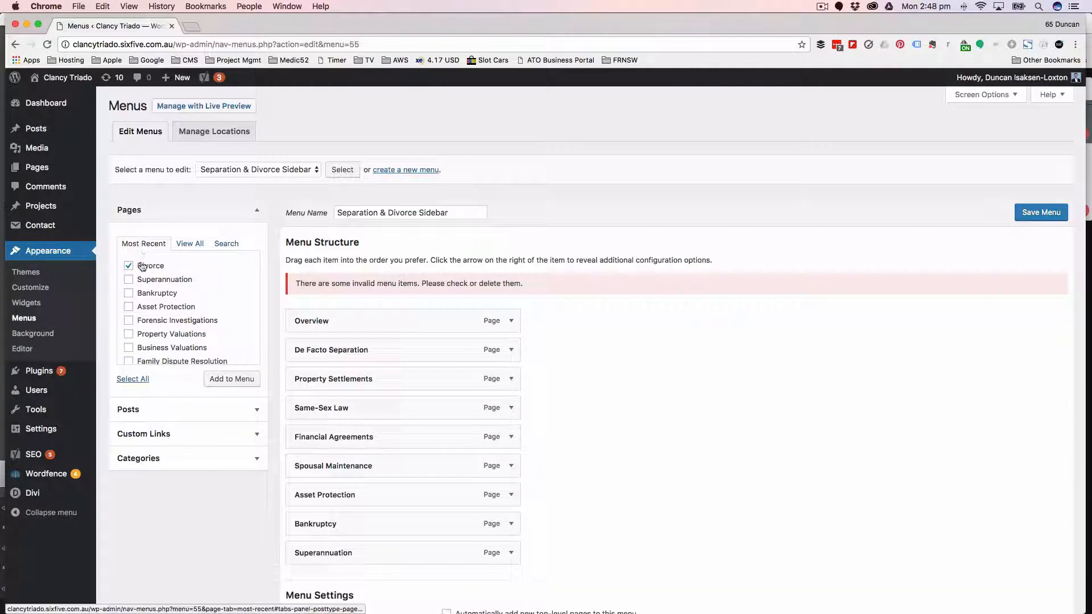
# Add Divorce to the menu directly under Overview, save, and head to the live site
pyautogui.click(231, 379)
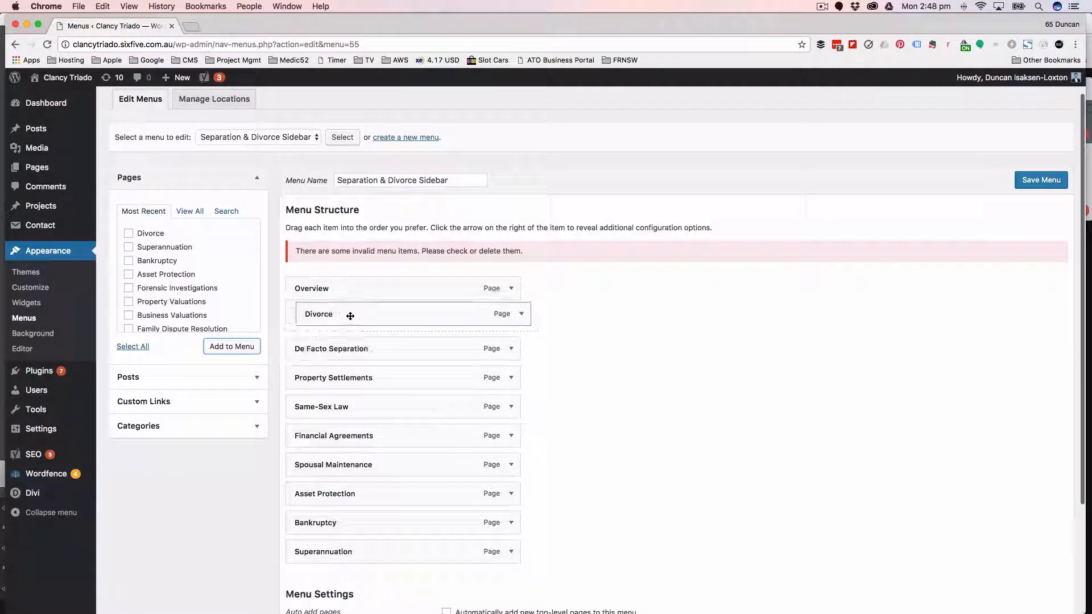
pyautogui.click(1040, 179)
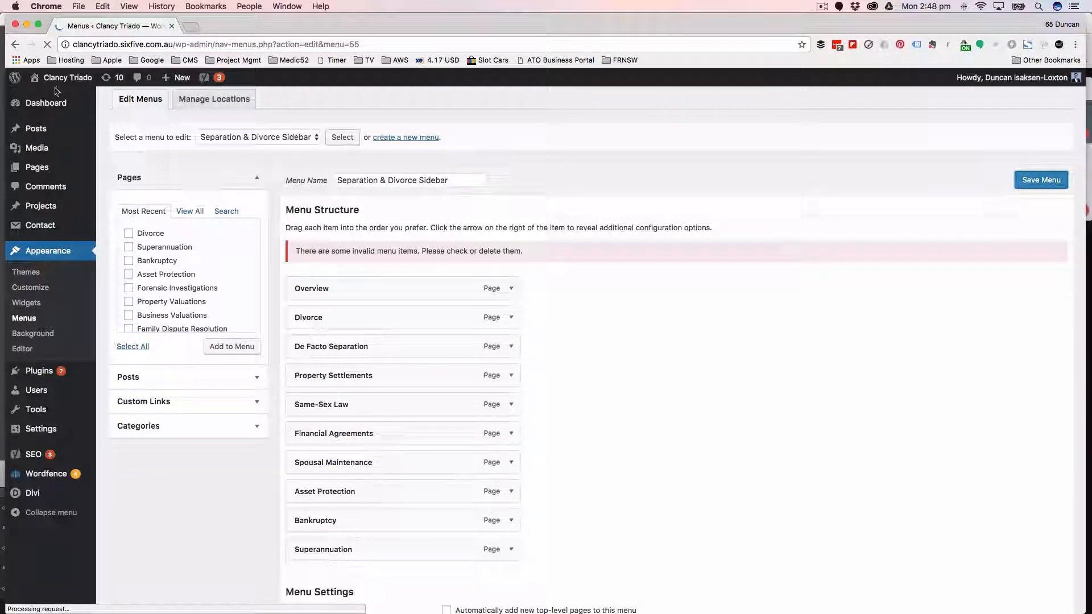
pyautogui.click(1039, 180)
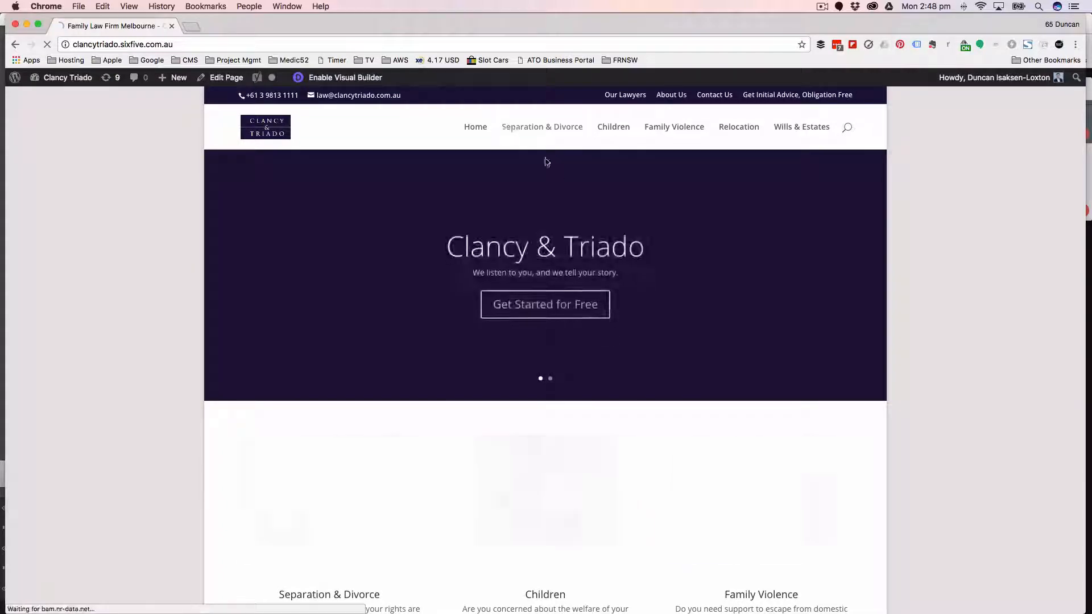
# Open the live Separation & Divorce page showing Divorce second in its sidebar
pyautogui.click(541, 127)
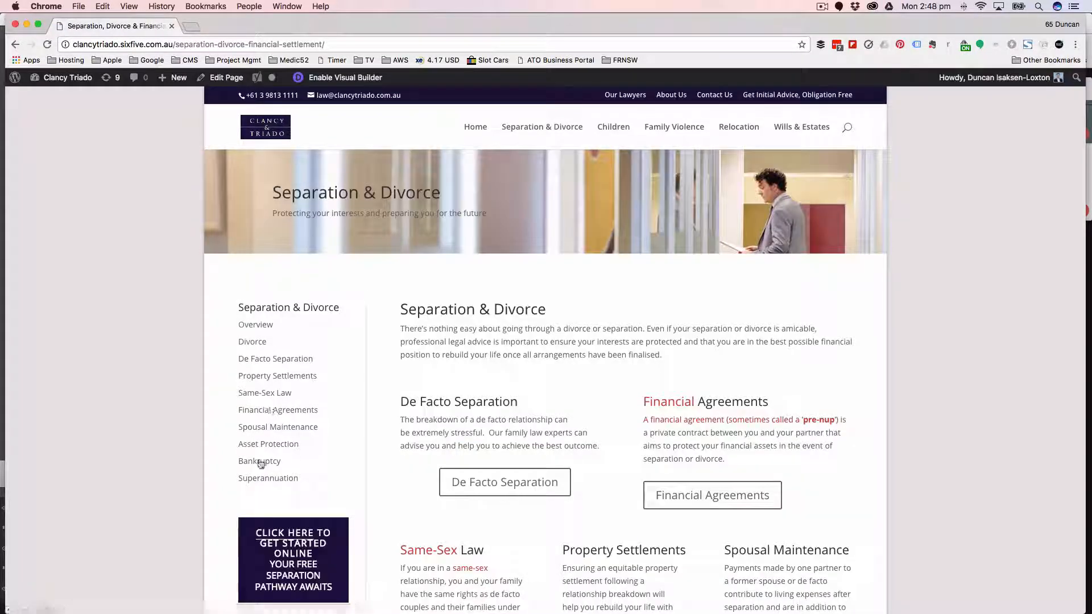